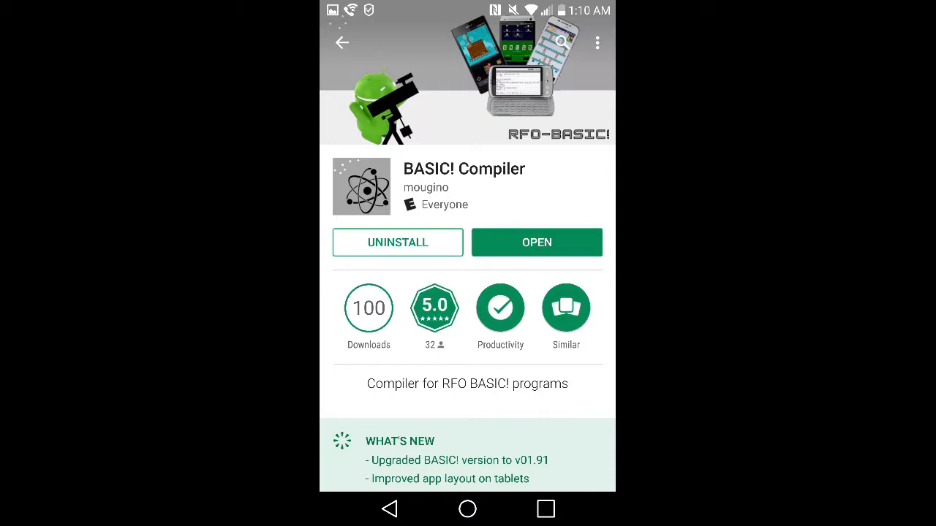
- Launch the installed BASIC! Compiler from its Play Store page
left_click(536, 242)
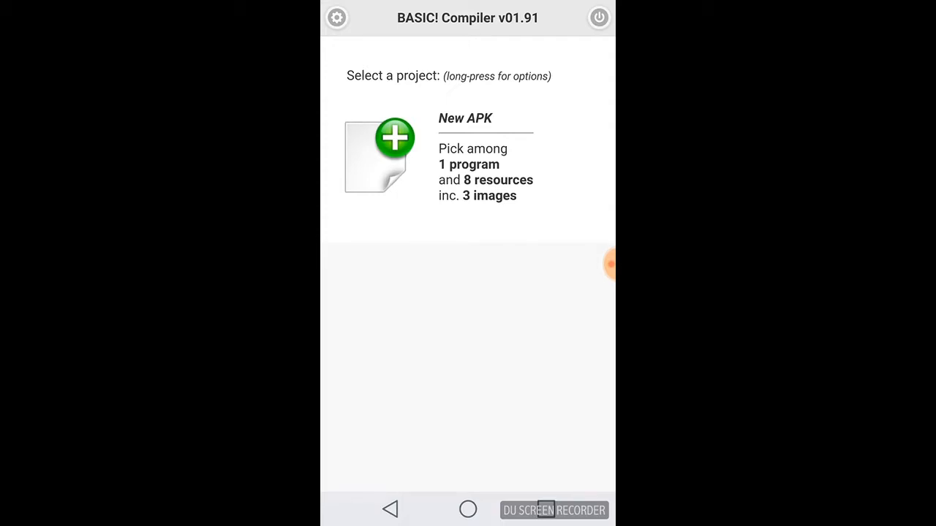
- Create a new APK with Hello World.bas as the main program
left_click(379, 154)
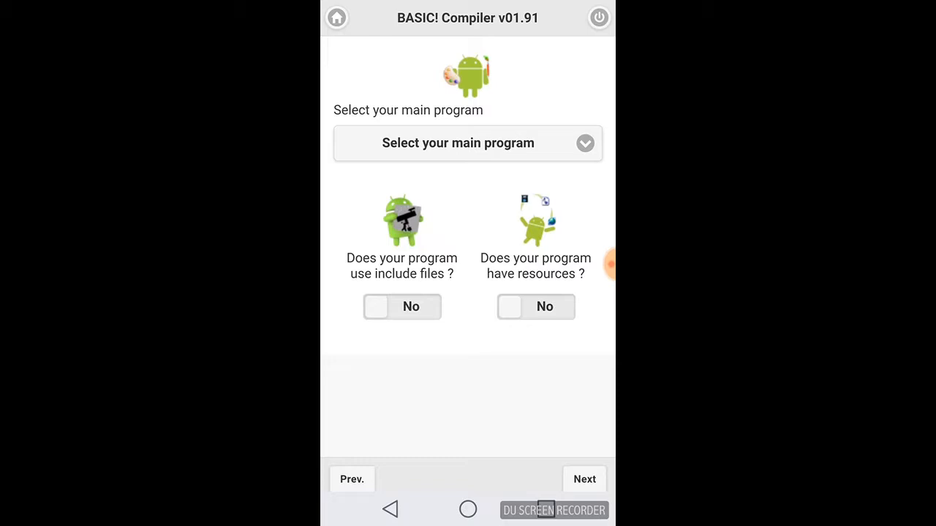
left_click(458, 143)
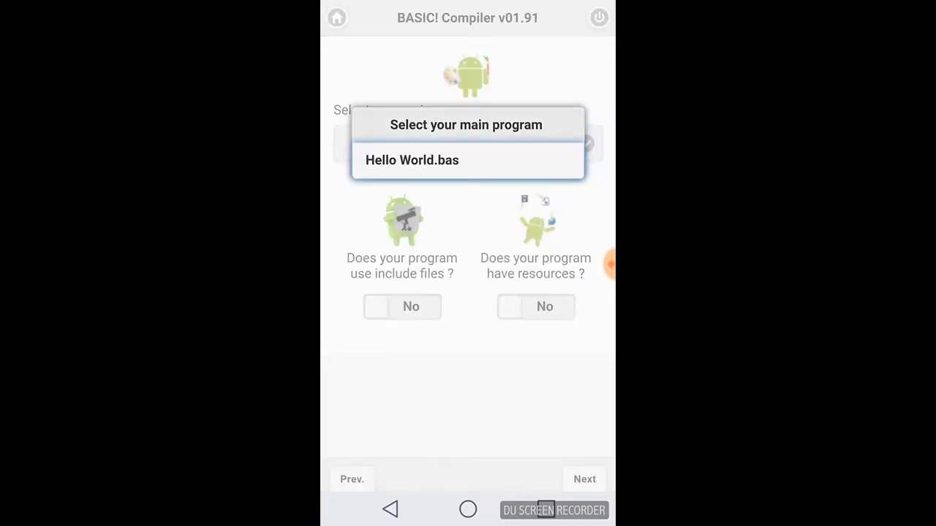
left_click(468, 160)
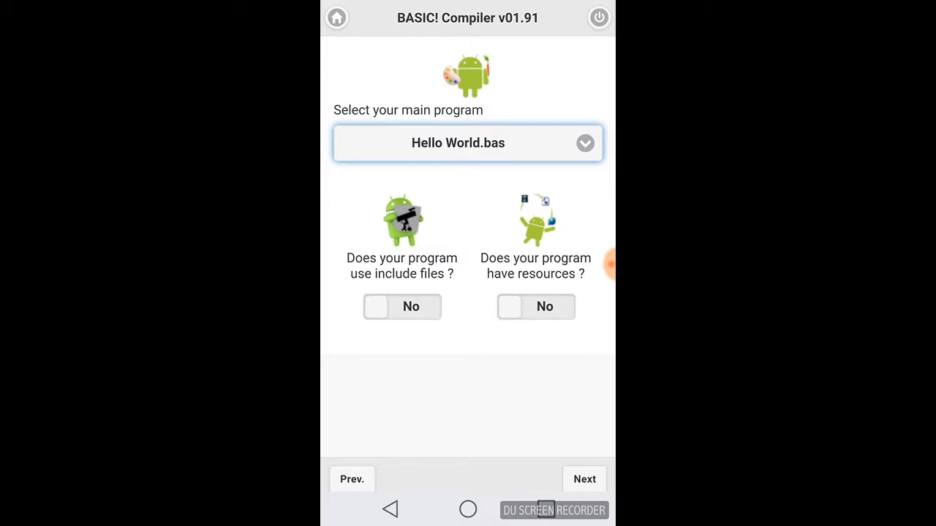
left_click(584, 479)
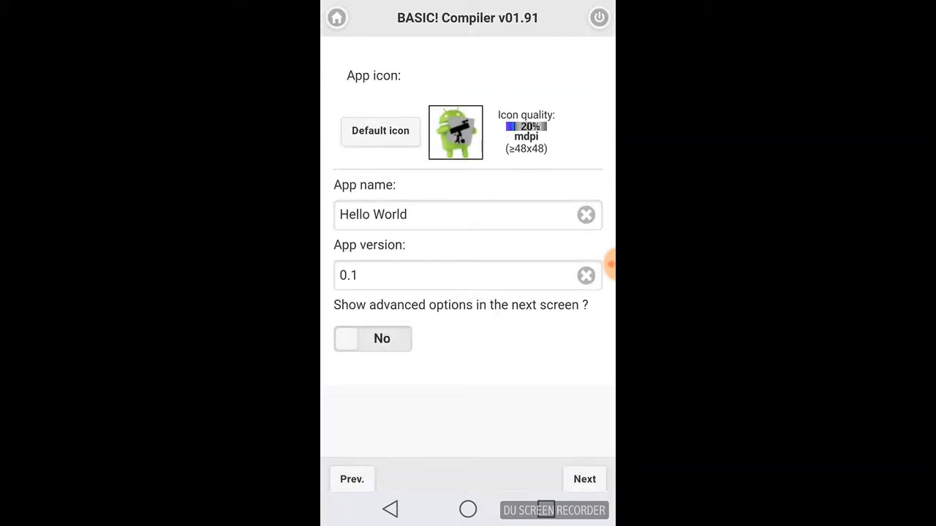
- Set 'Show advanced options in the next screen' to Yes and continue
left_click(372, 338)
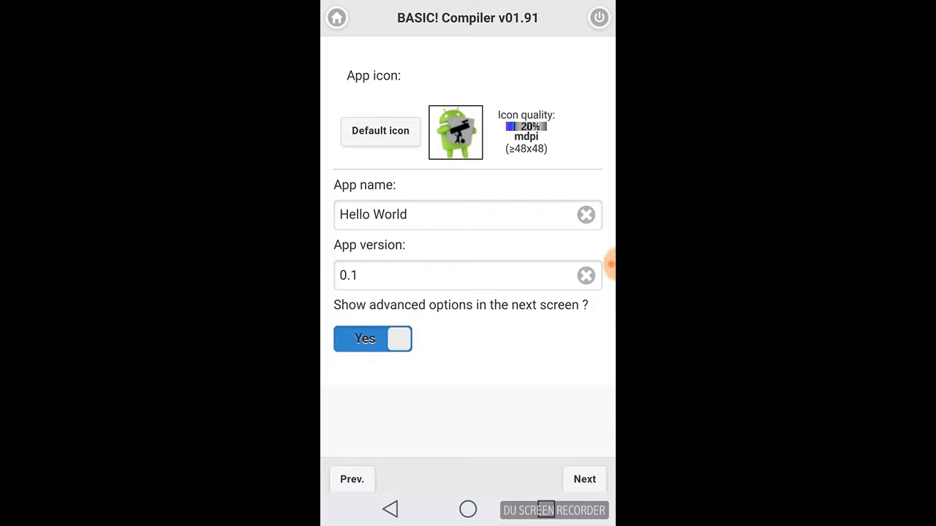
left_click(584, 479)
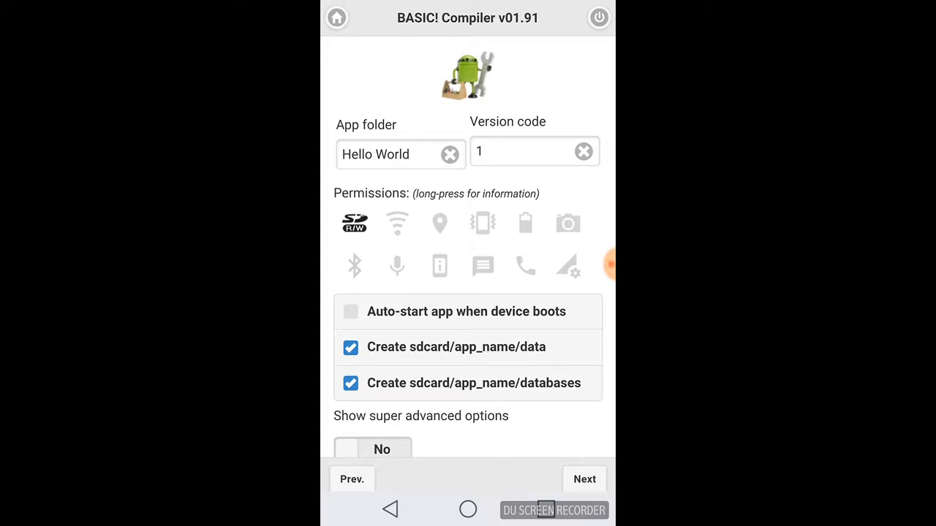
- Set 'Show super advanced options' to Yes and continue
scroll("down", 3)
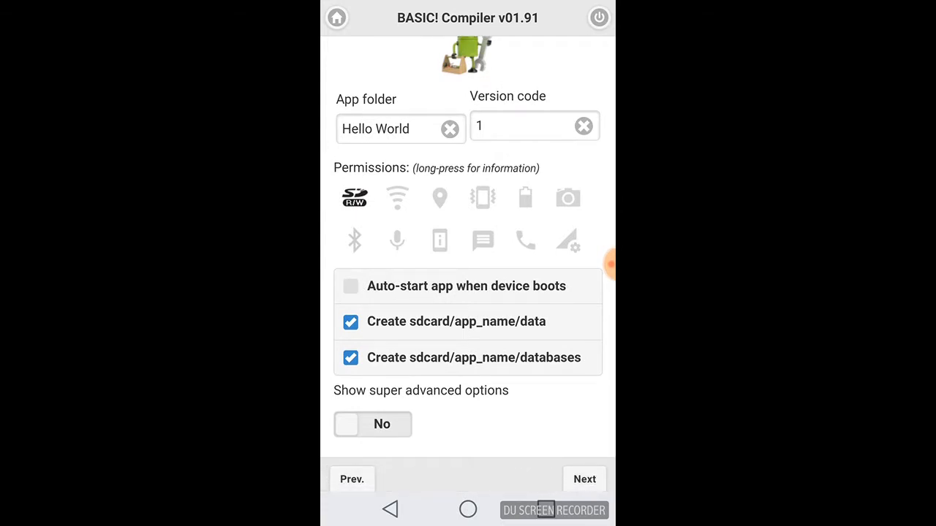
left_click(372, 424)
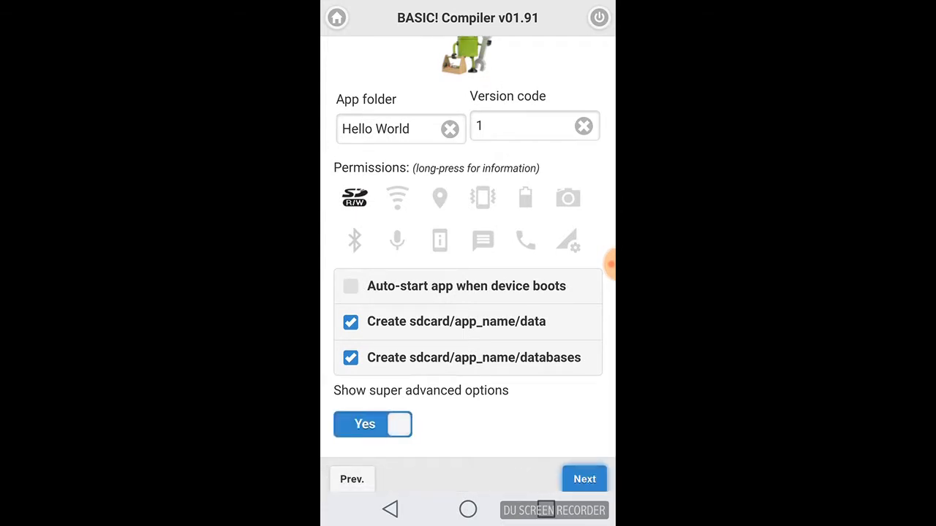
left_click(583, 479)
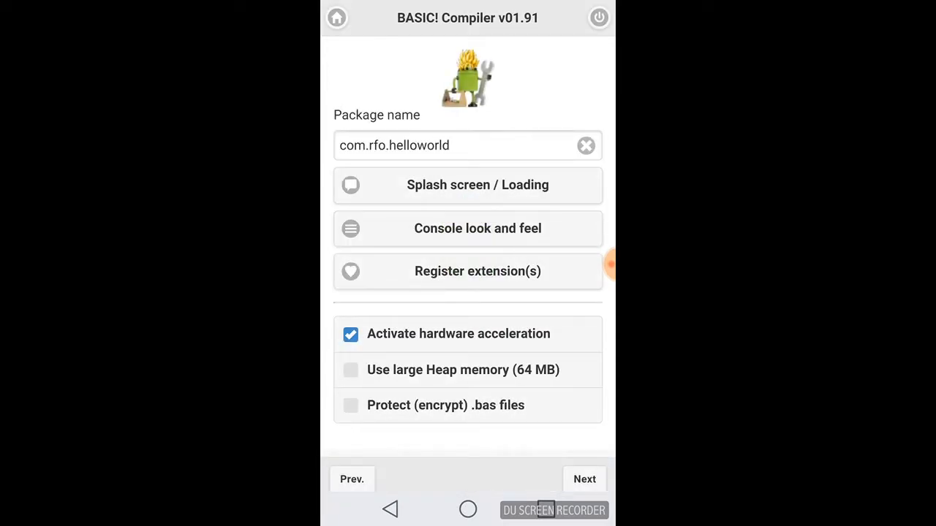
- Set the splash screen time to 0, validate, and reach the Ready to compile summary
left_click(468, 184)
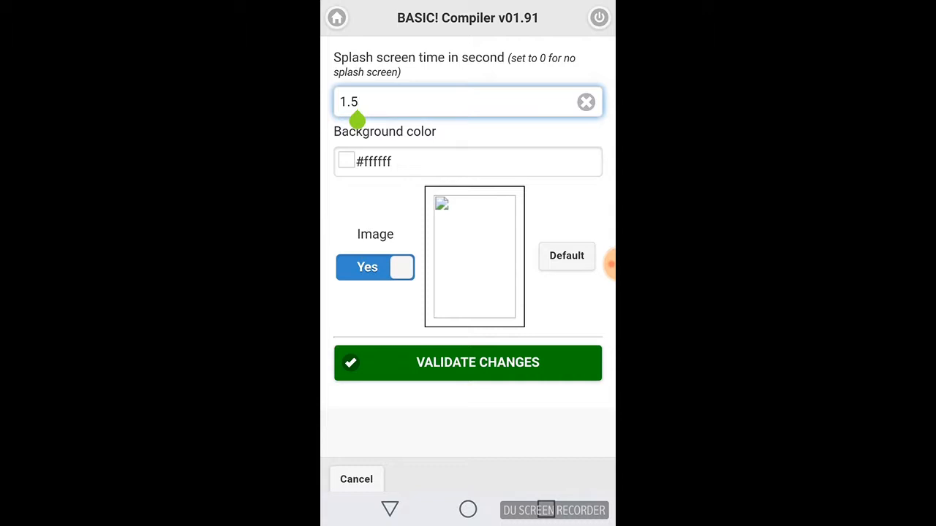
left_click(585, 101)
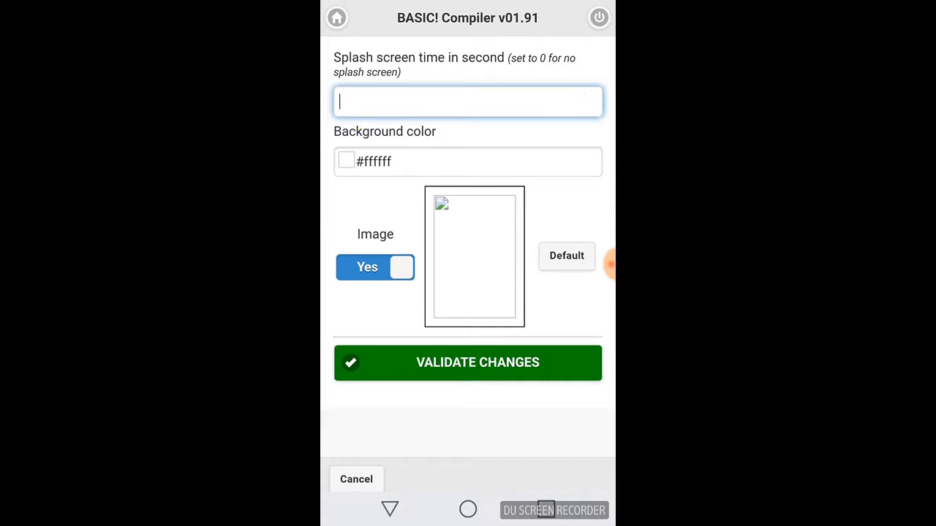
type("0")
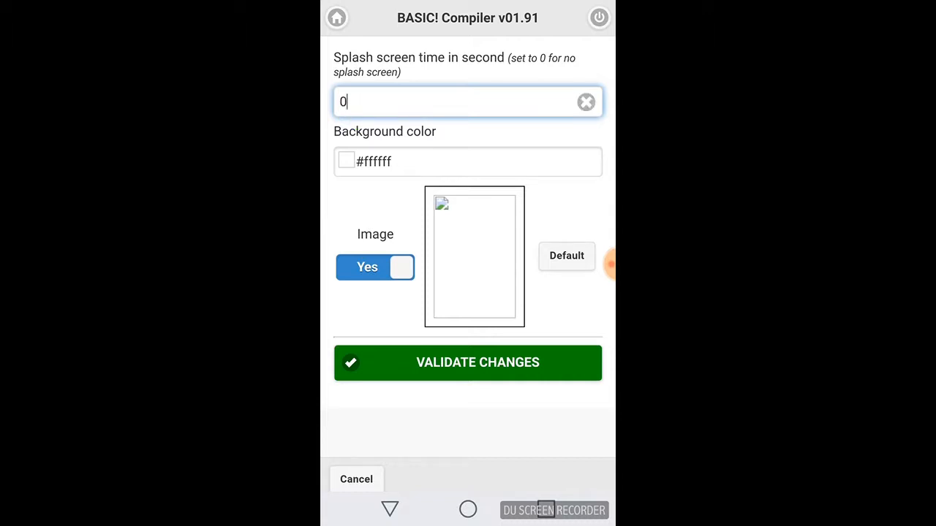
left_click(467, 362)
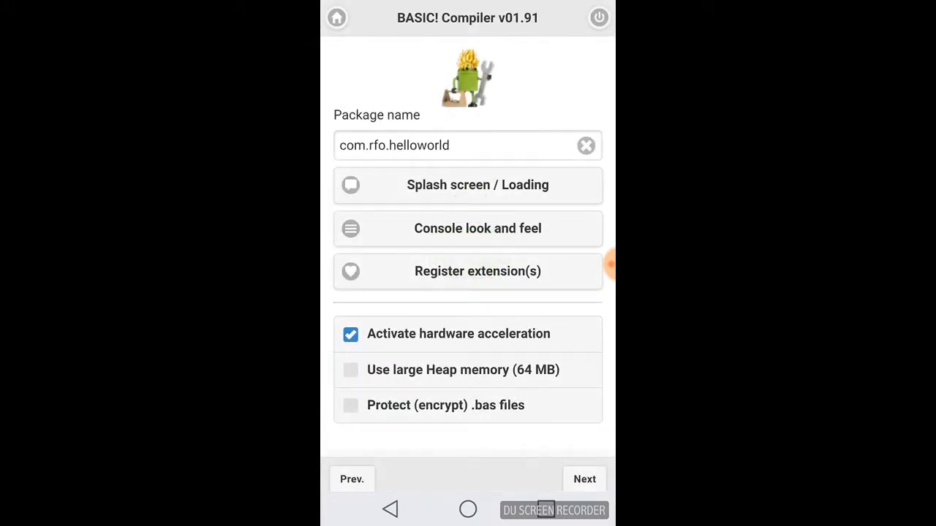
left_click(584, 479)
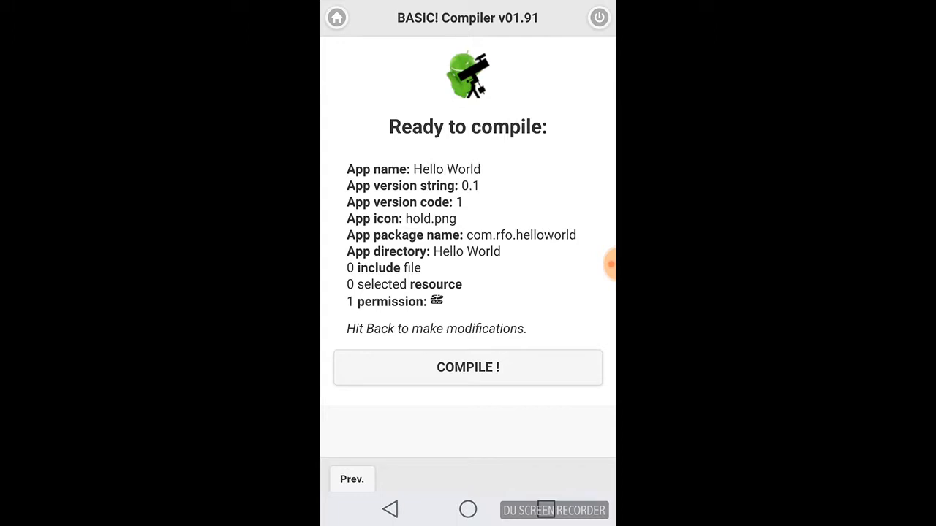
- Compile the Hello World app until the Android installer prompt appears
left_click(468, 367)
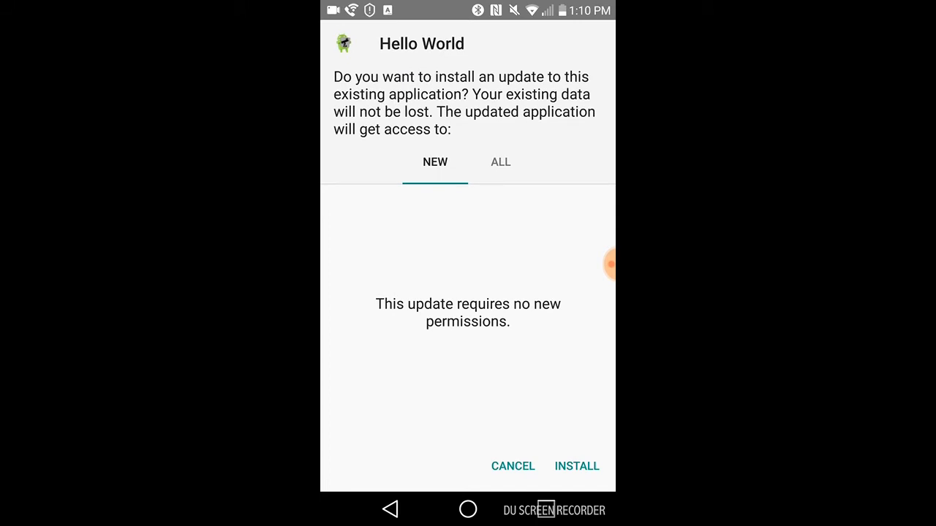
- Install the Hello World update and open it to show 'Hello World!'
left_click(576, 466)
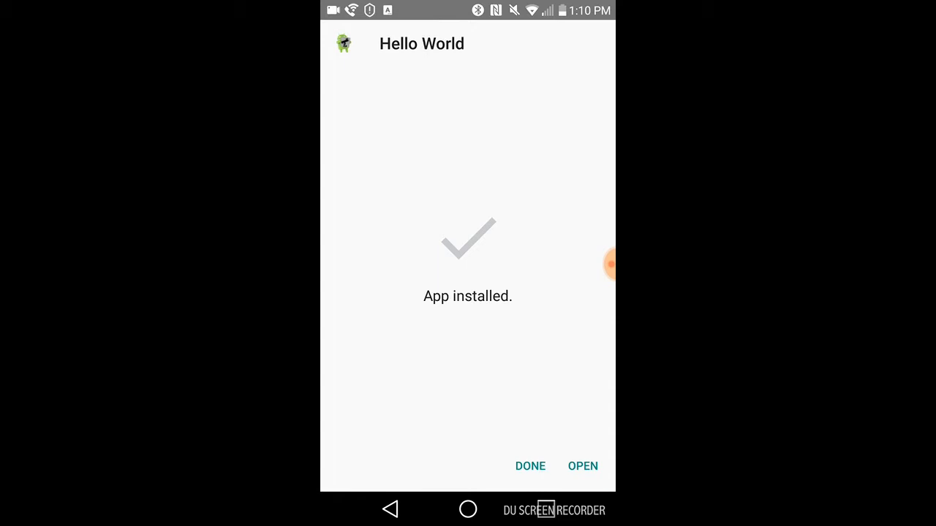
left_click(583, 466)
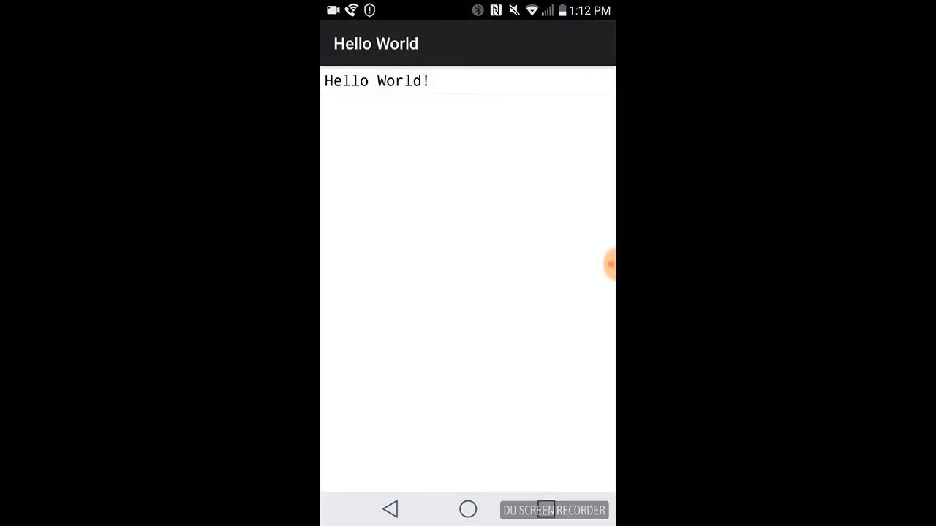